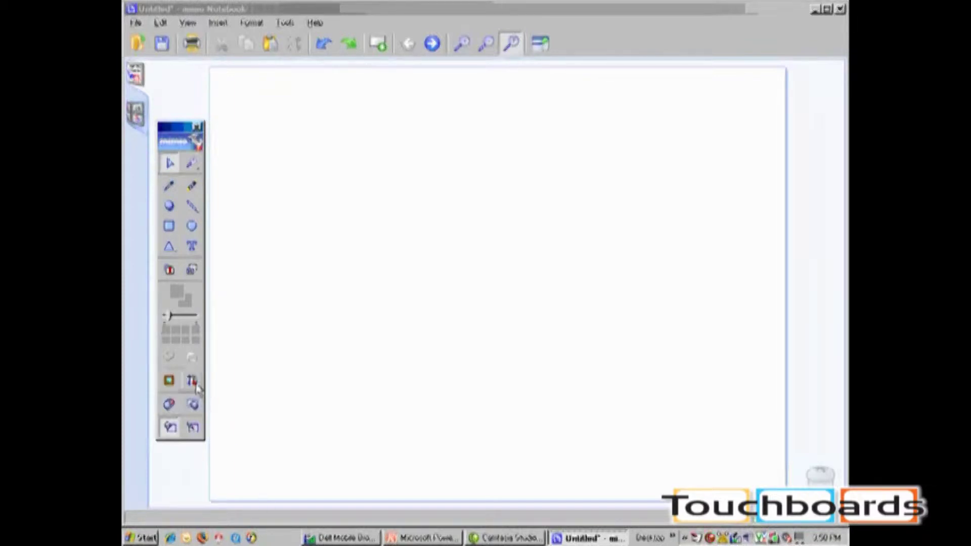
Launch mimio Recorder from the Applications menu on the mimio toolbar
{"action": "left_click", "coordinate": [192, 380]}
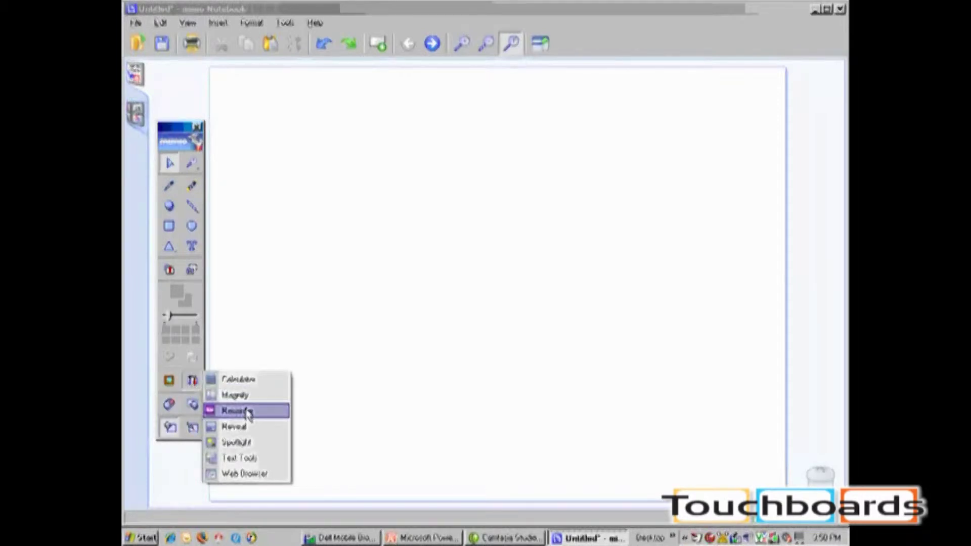
{"action": "left_click", "coordinate": [236, 410]}
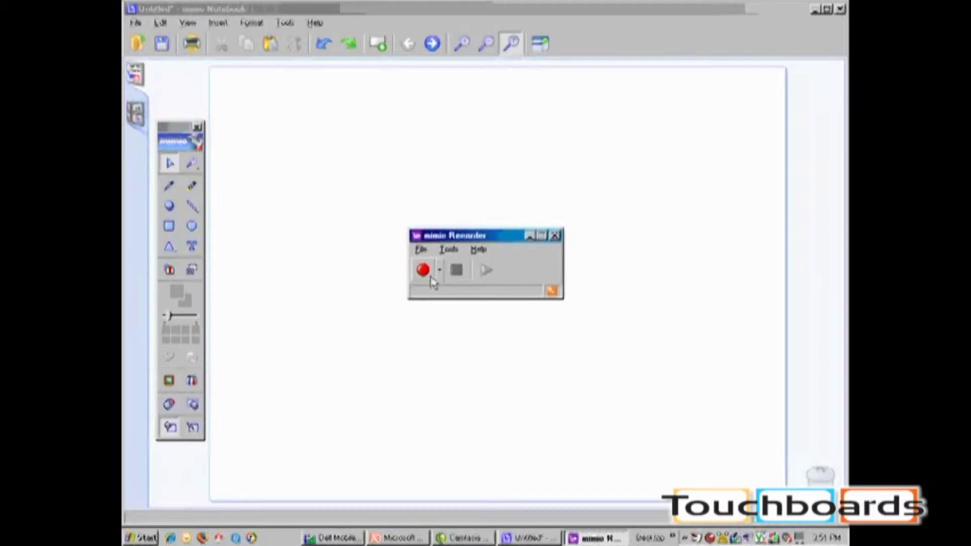
Start recording the lesson with the Show $1.42 page displayed, then resume after pausing
{"action": "left_click", "coordinate": [440, 269]}
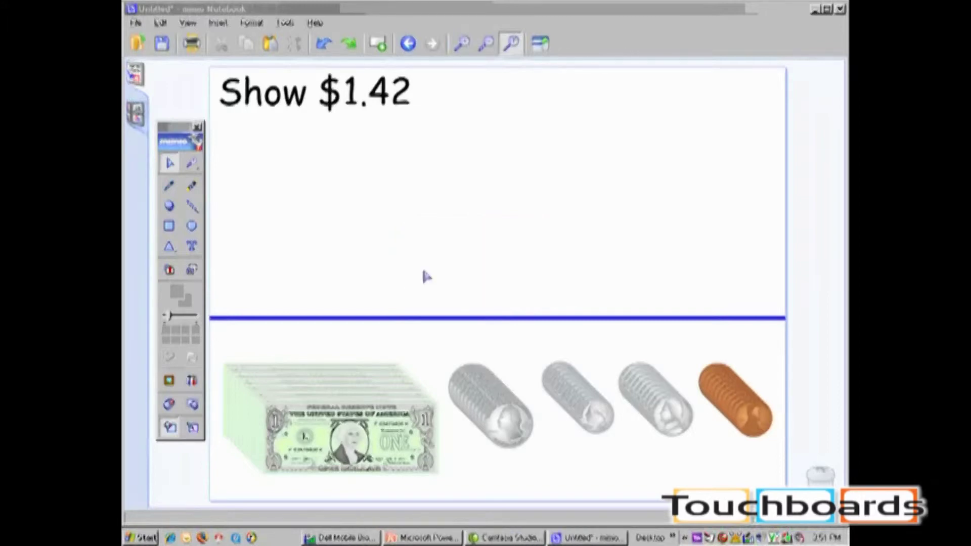
{"action": "mouse_move", "coordinate": [454, 303]}
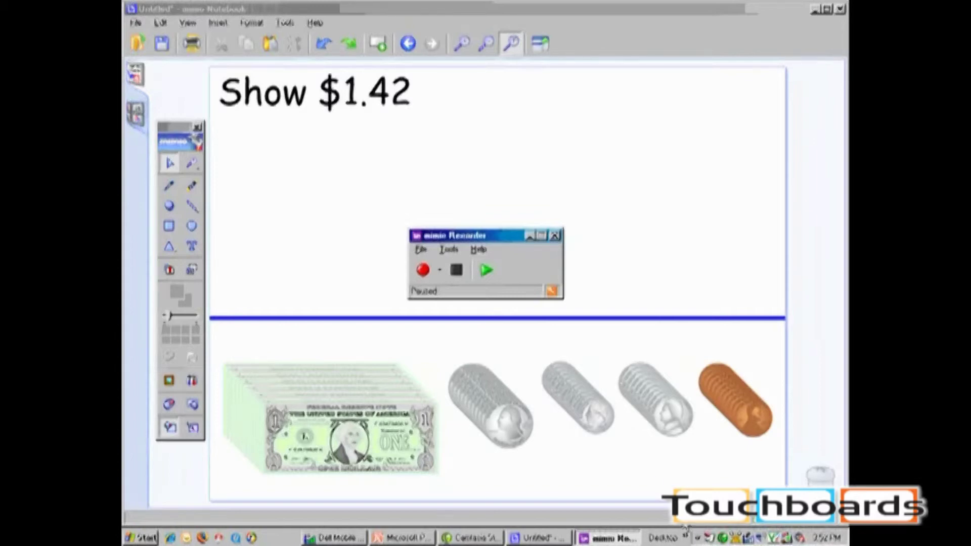
{"action": "left_click", "coordinate": [553, 234]}
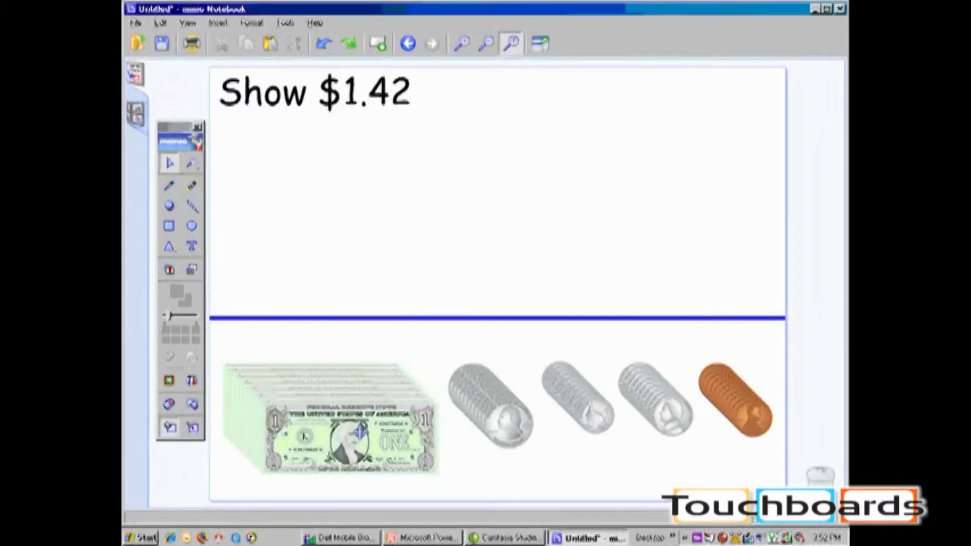
Drag a dollar bill, quarter, dime and a second penny above the blue line to show $1.42
{"action": "left_click_drag", "start_coordinate": [335, 415], "coordinate": [332, 227]}
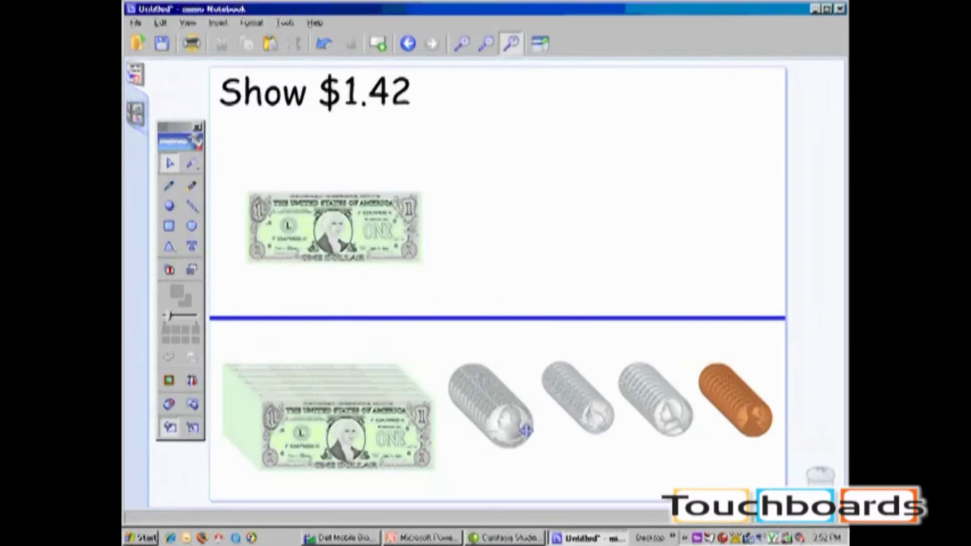
{"action": "left_click_drag", "start_coordinate": [489, 408], "coordinate": [470, 236]}
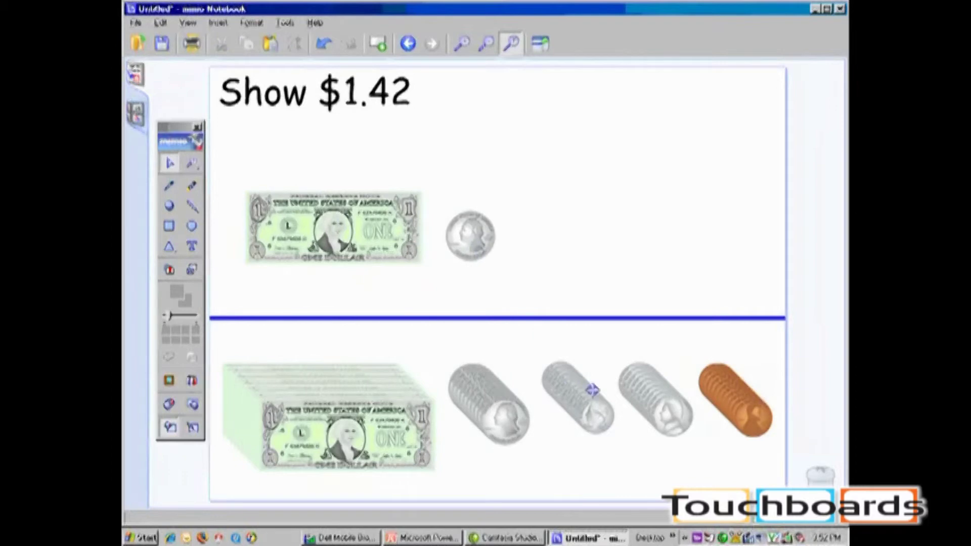
{"action": "left_click_drag", "start_coordinate": [578, 406], "coordinate": [525, 234]}
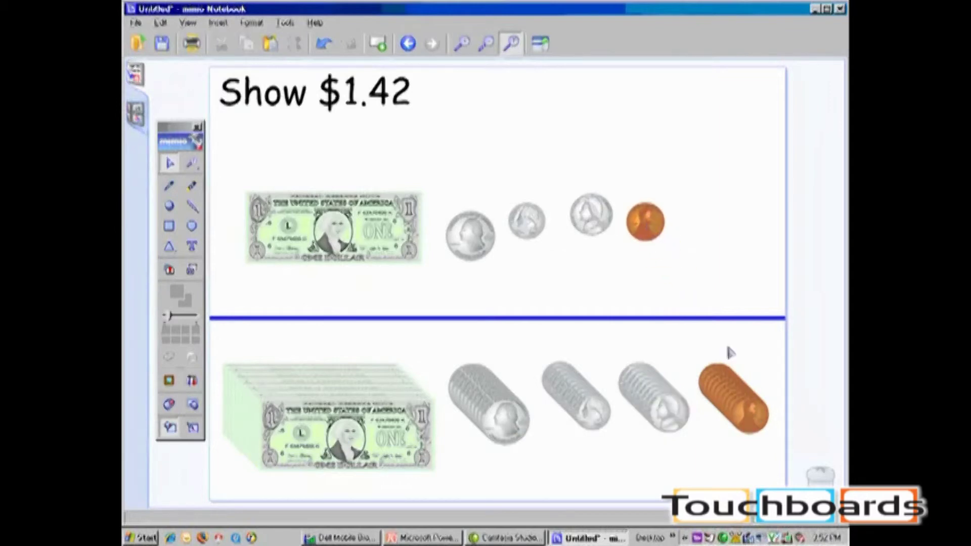
{"action": "left_click_drag", "start_coordinate": [734, 406], "coordinate": [708, 241]}
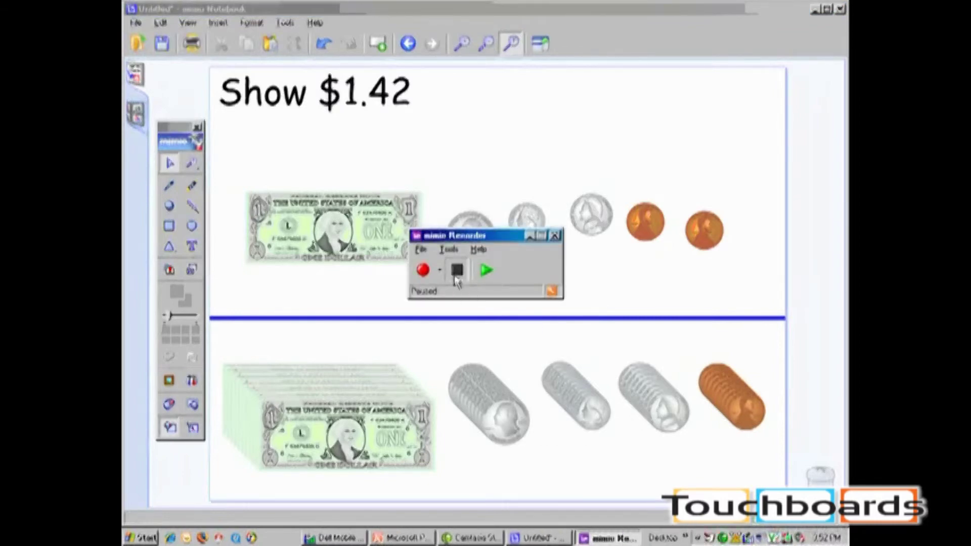
Stop the recording so it opens and plays back in Windows Media Player
{"action": "left_click", "coordinate": [456, 270]}
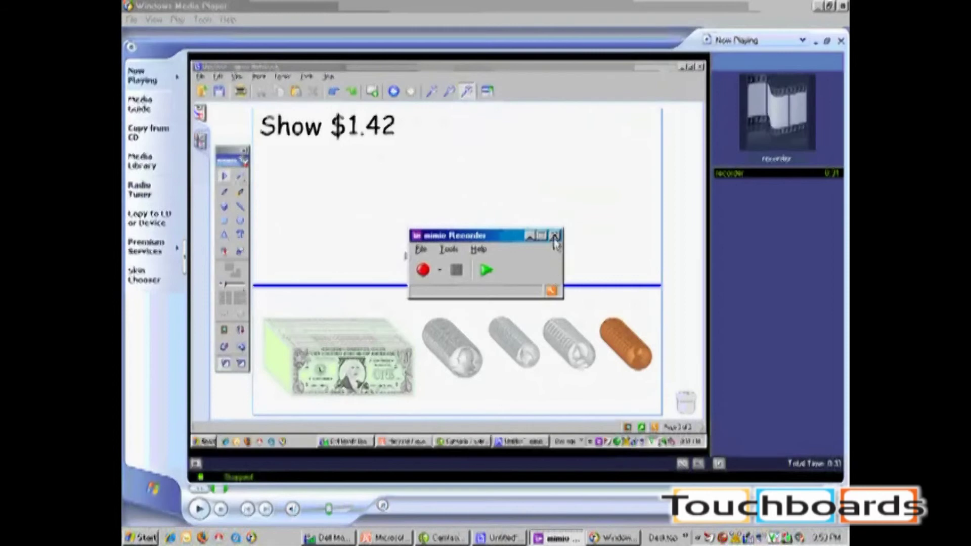
Close mimio Recorder, agree to save the video, and choose My Documents as the save location
{"action": "left_click", "coordinate": [554, 236]}
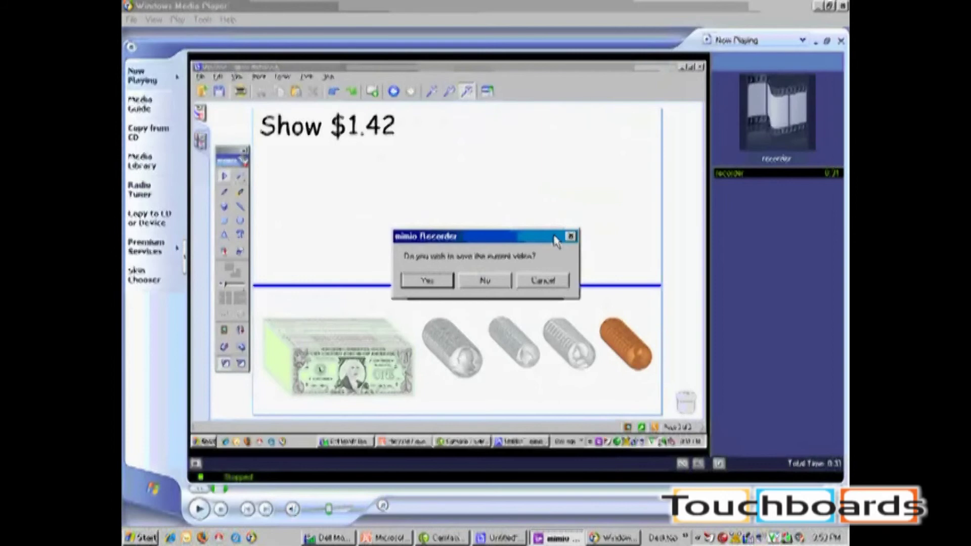
{"action": "left_click", "coordinate": [426, 280]}
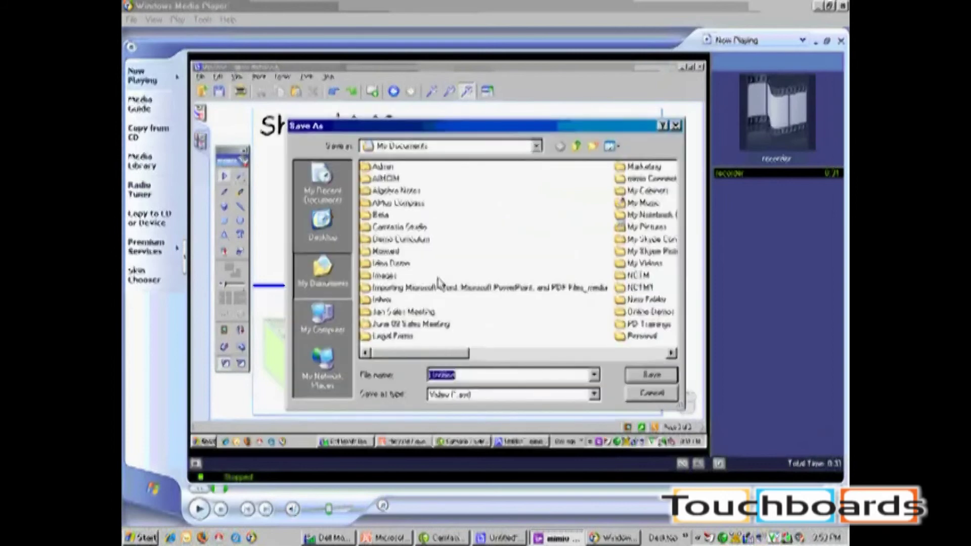
{"action": "left_click", "coordinate": [534, 145]}
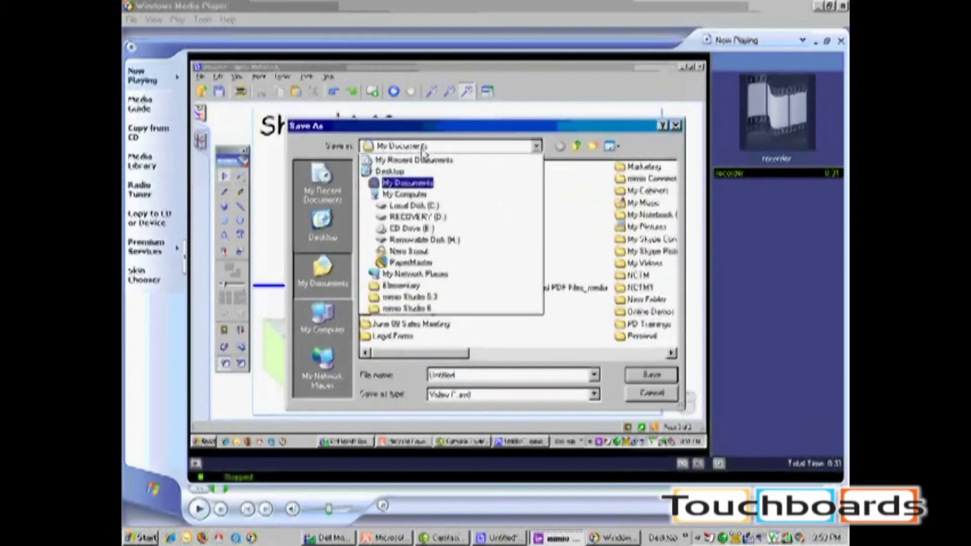
{"action": "left_click", "coordinate": [406, 182]}
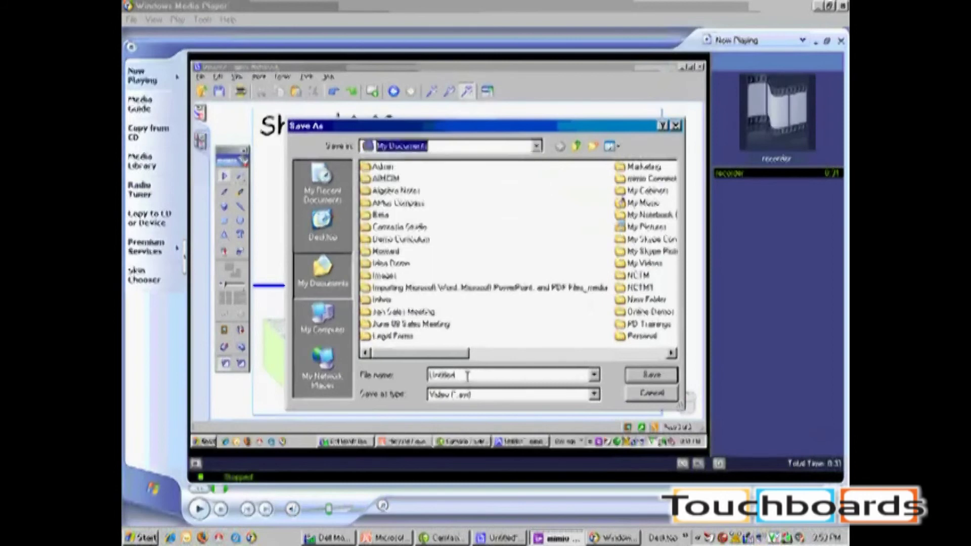